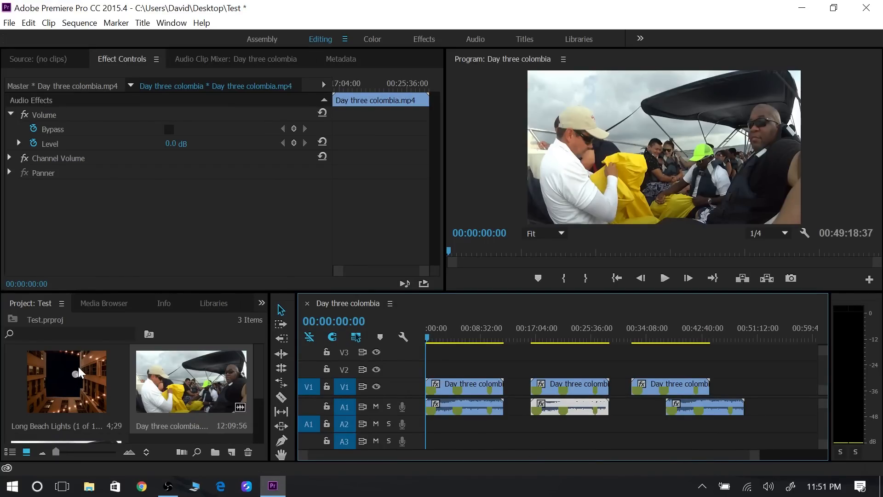
Step: Place repeated Long Beach Lights image copies on V1 near the 52–53 minute mark
click(662, 387)
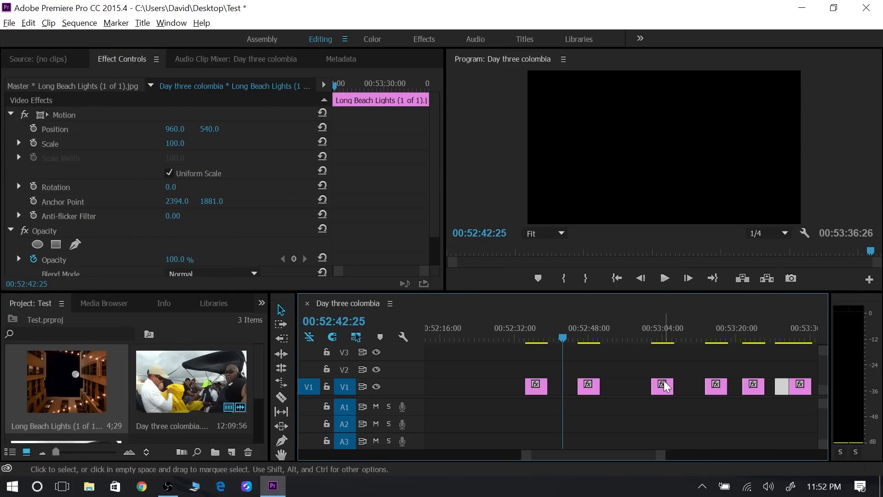